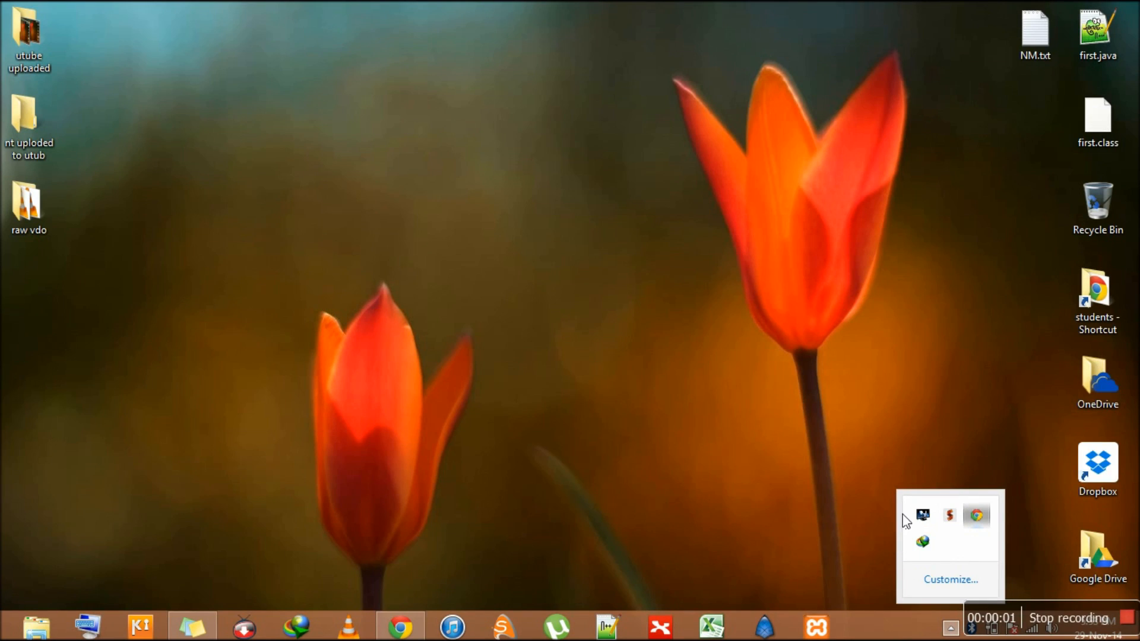
mouse_move(866, 502)
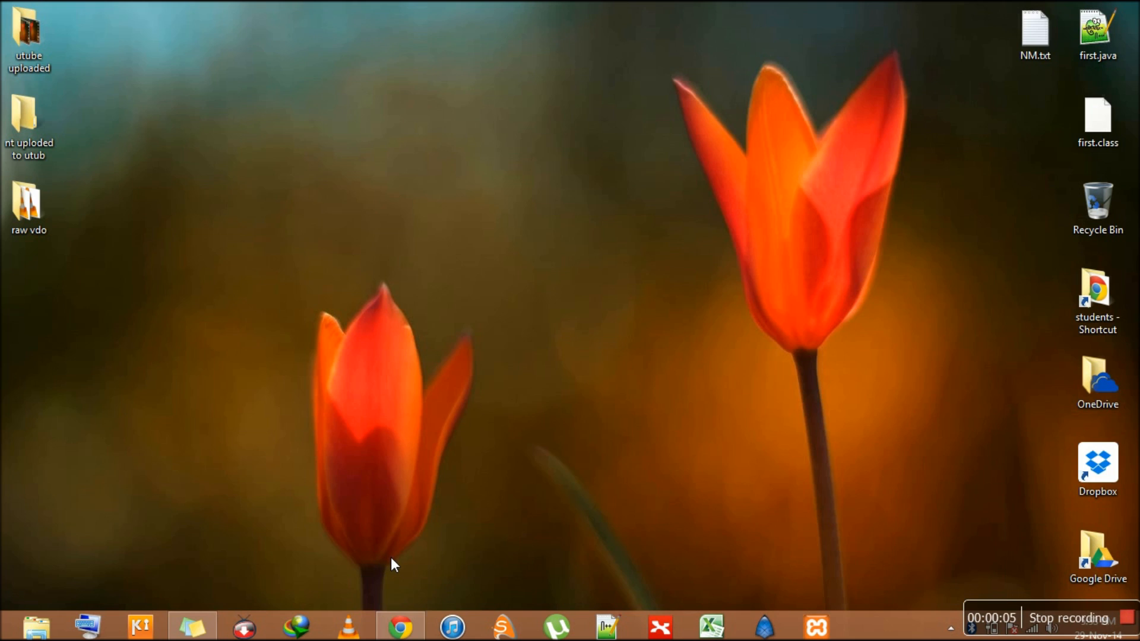
mouse_move(404, 545)
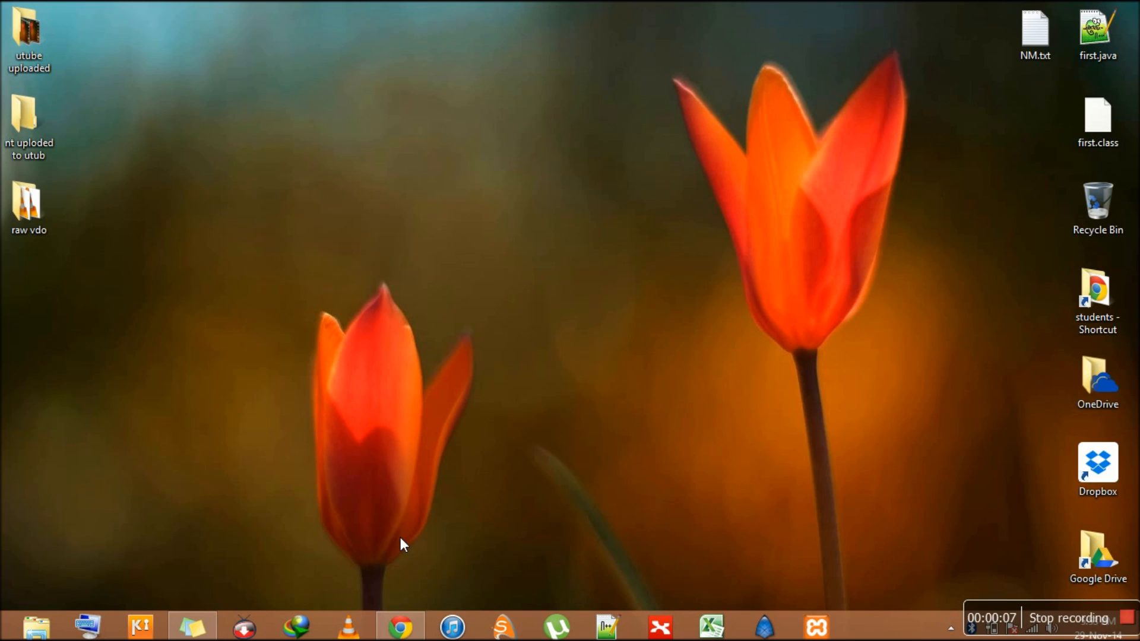
mouse_move(363, 627)
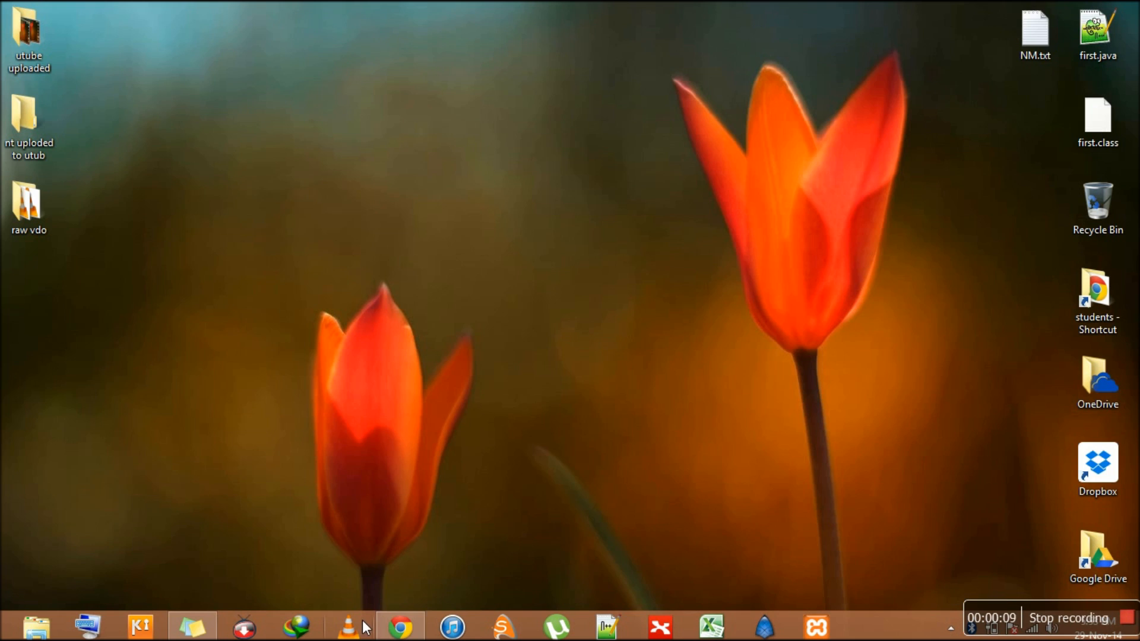
- Launch VLC and start playing the Ilahi Yeh Jawaani Hai Deewani video via Open File
click(348, 626)
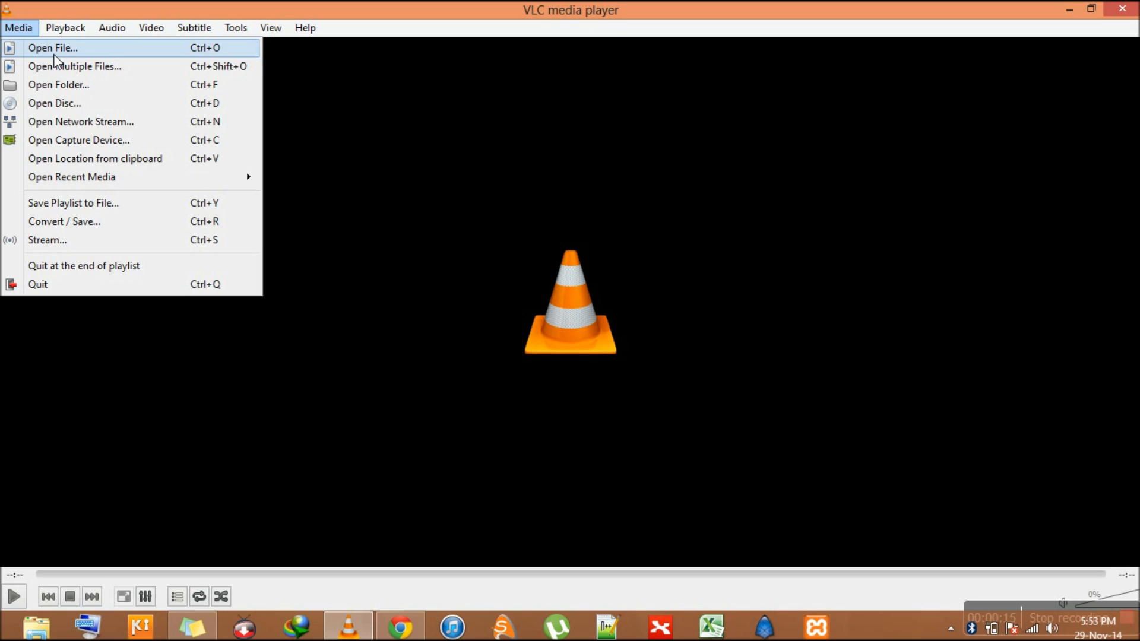
click(53, 47)
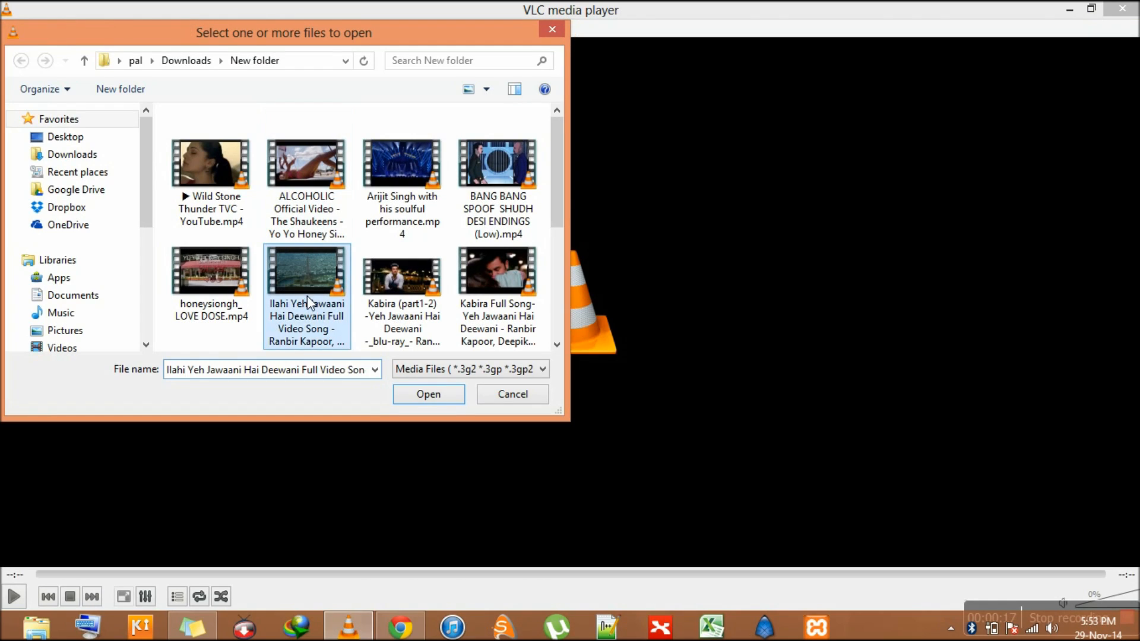
click(429, 394)
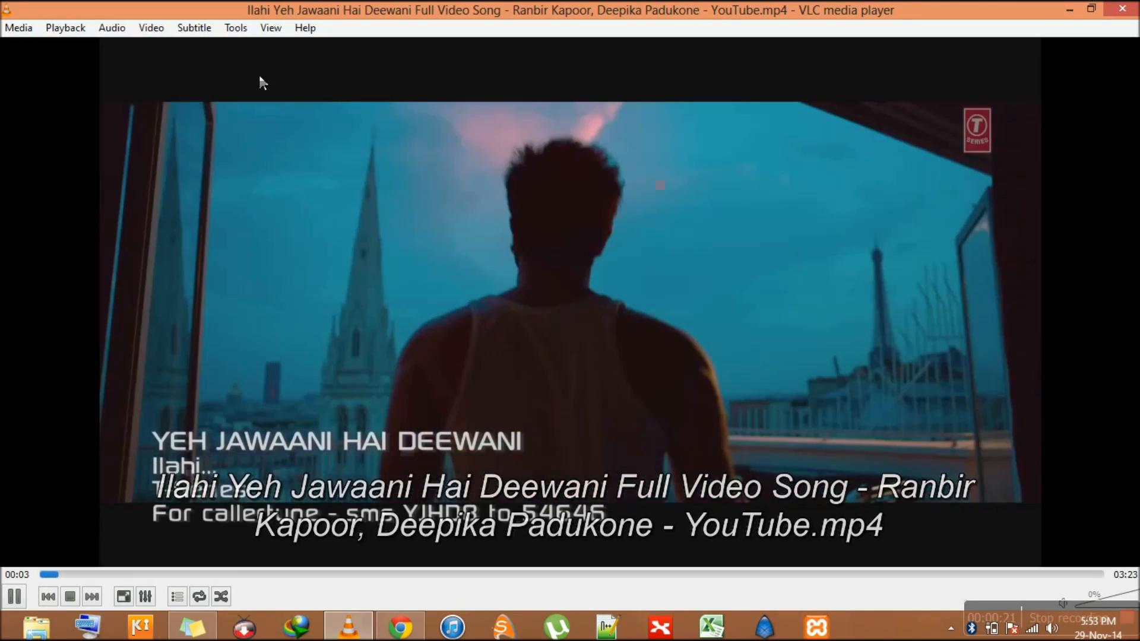
- Bring up Adjustments and Effects from the Tools menu and go to Video Effects
click(235, 28)
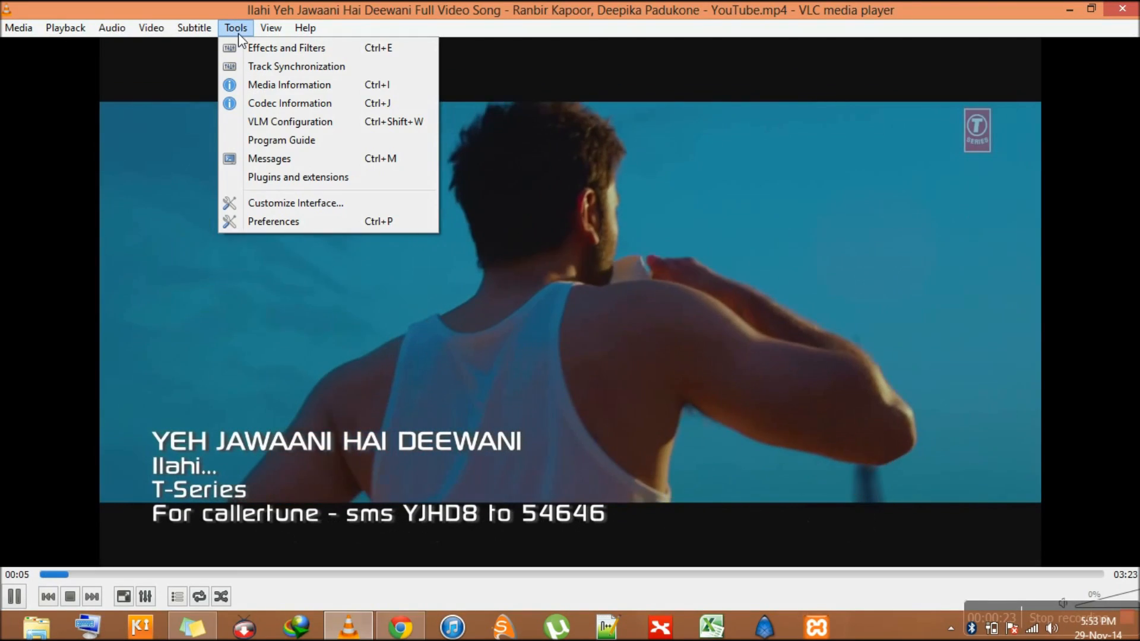
click(286, 48)
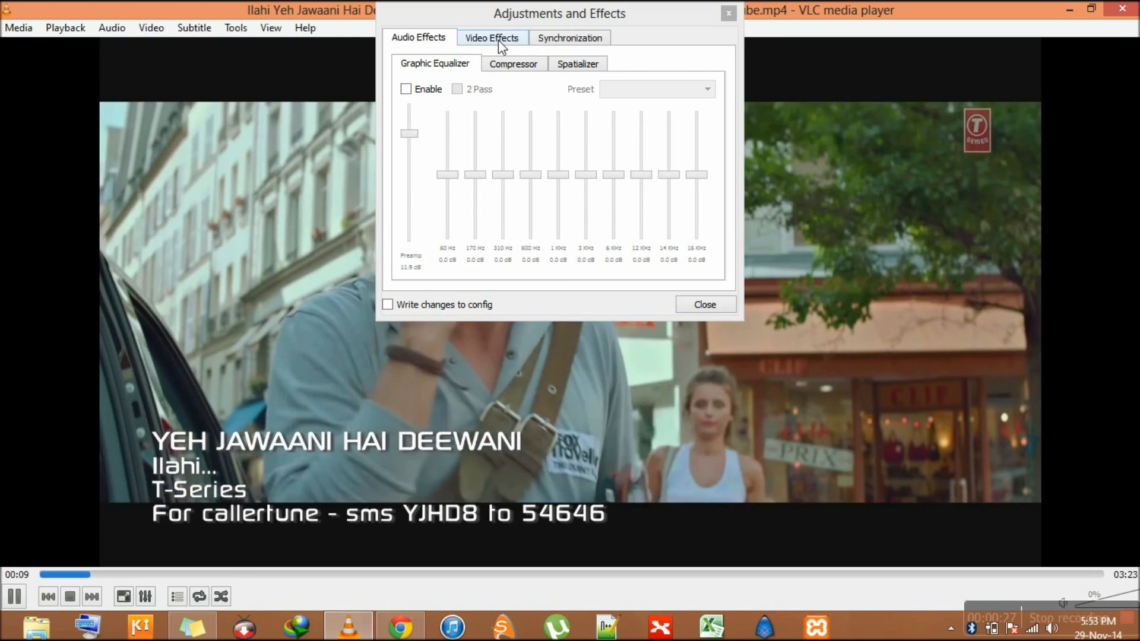
click(492, 37)
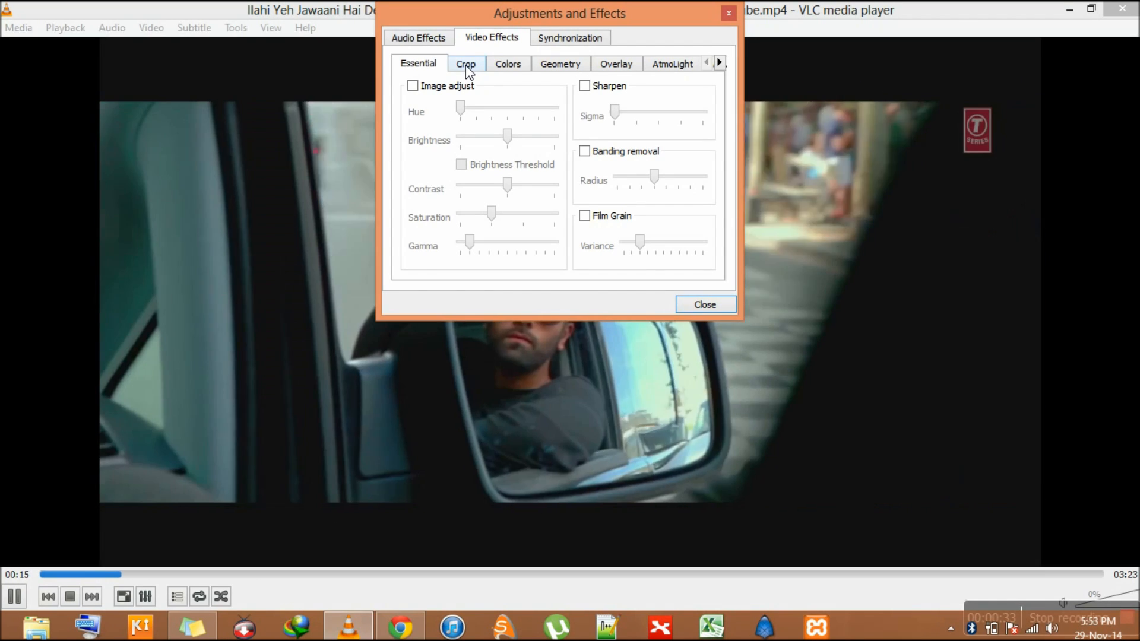
- In the Crop settings, trim 100 px from the left and 100 px from the top
click(466, 63)
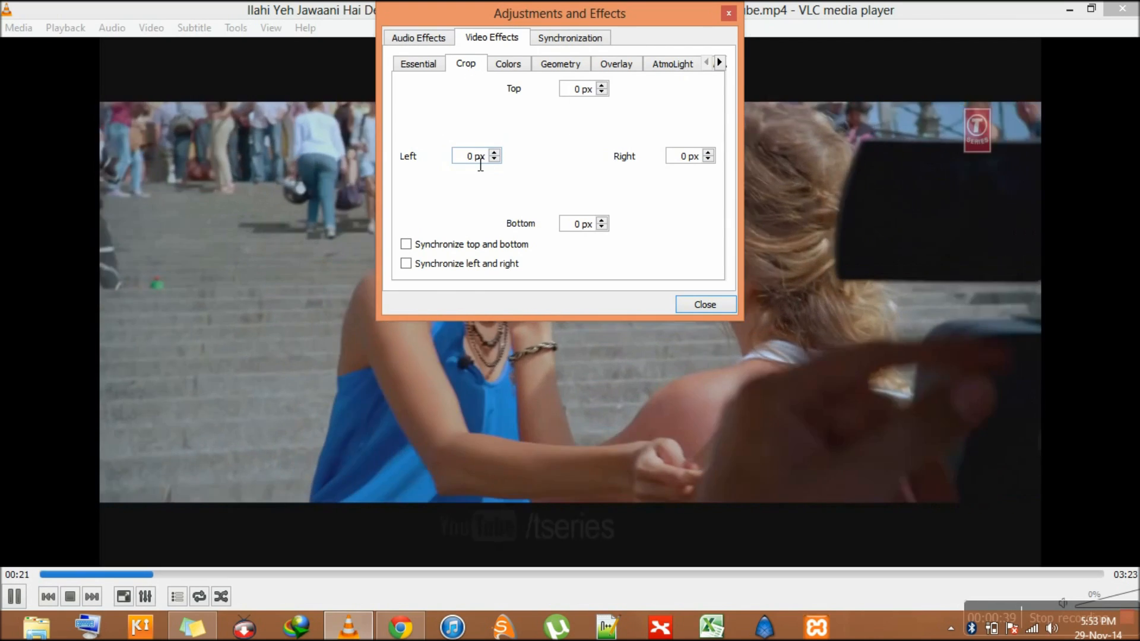
text(100)
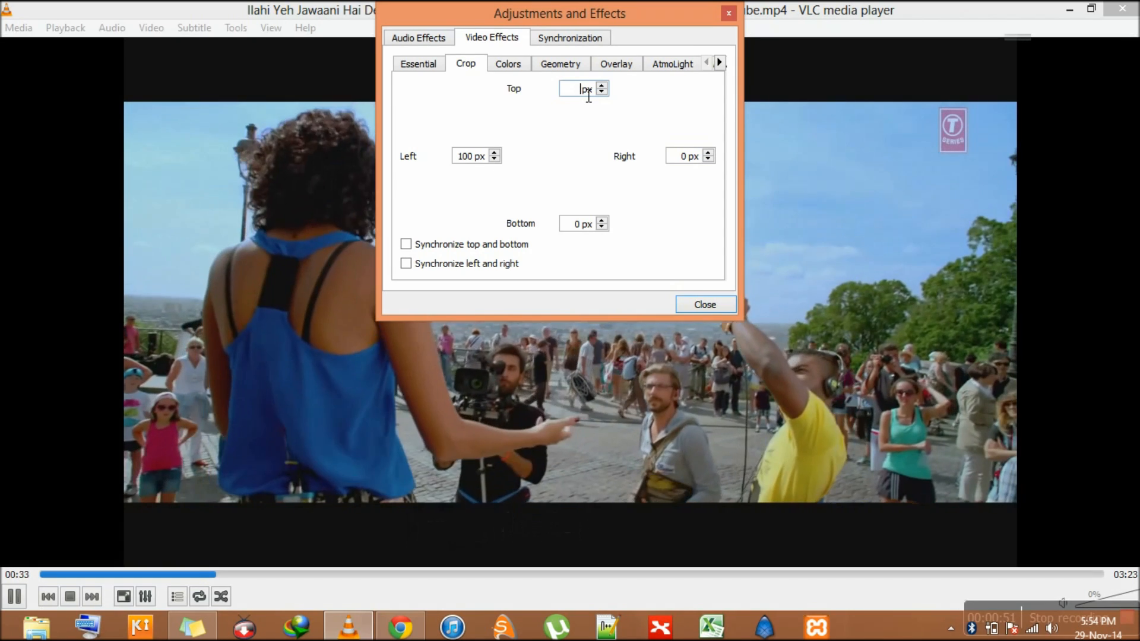
text(100)
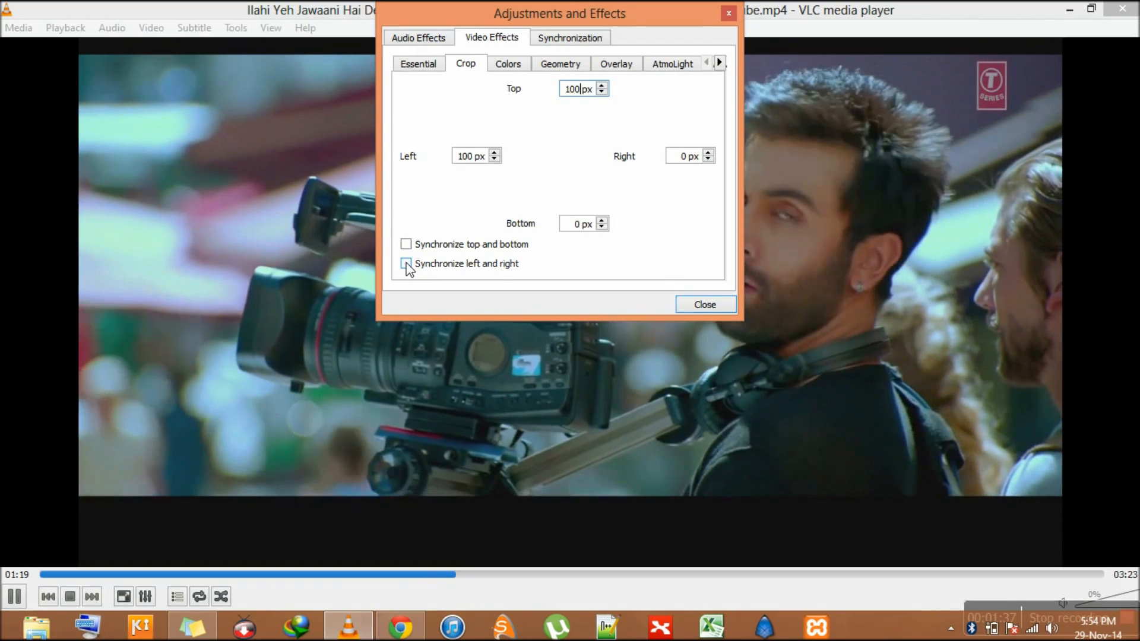
- Synchronize left and right crop at 90 px and close the effects window
click(406, 264)
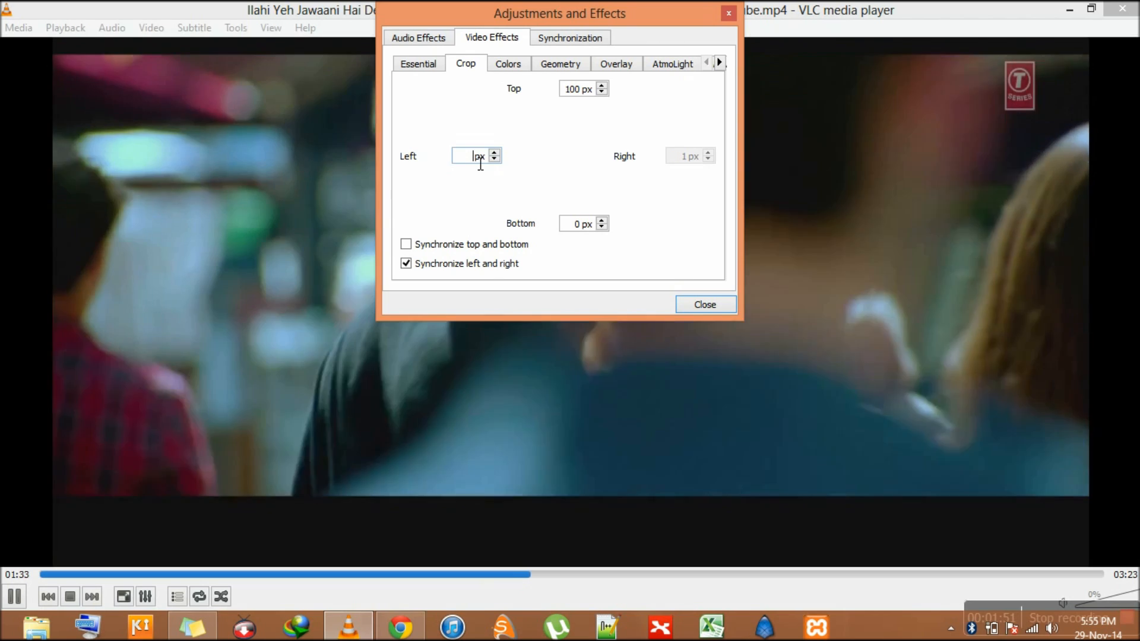
text(90)
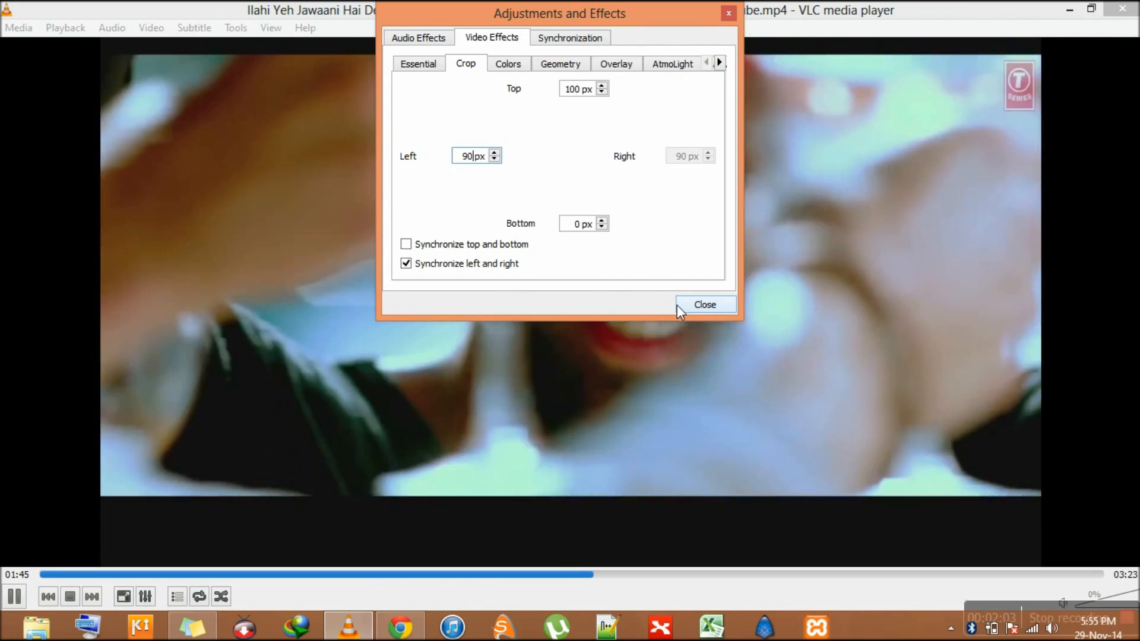
click(705, 305)
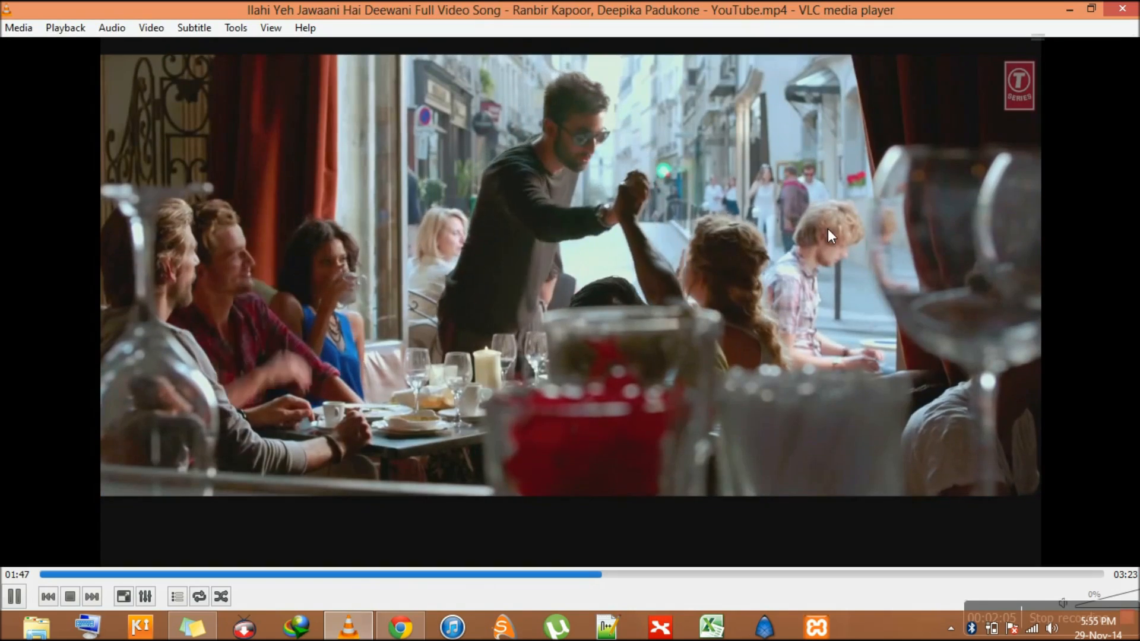